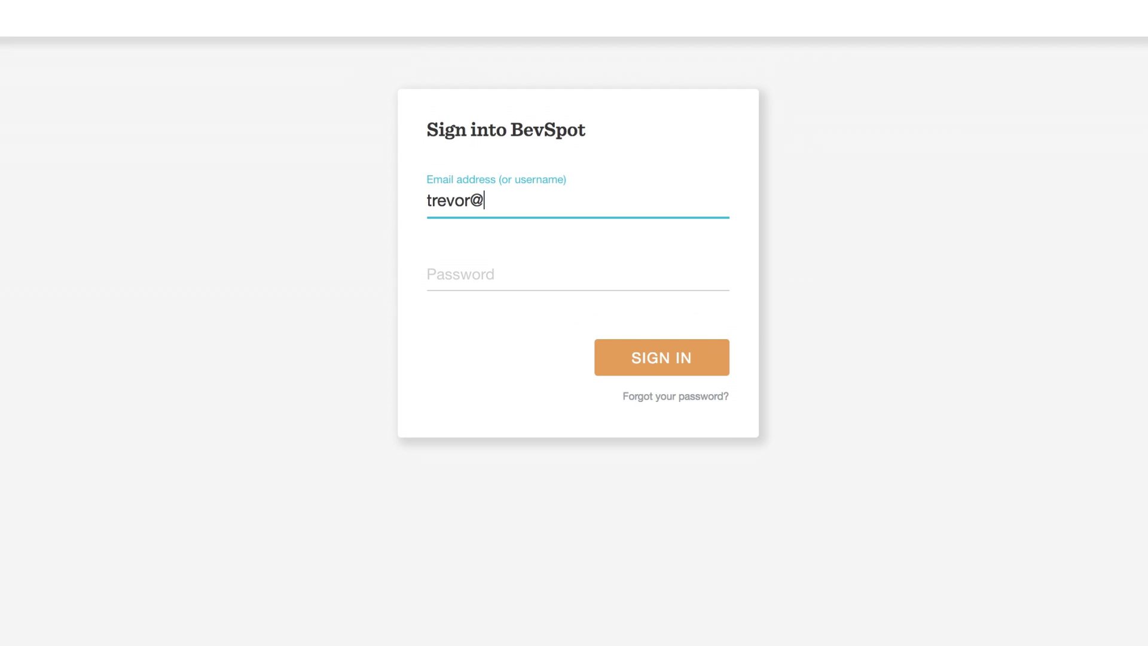
# Go to bevspot.com and sign into the BevSpot account
pyautogui.write('bevspot.com')
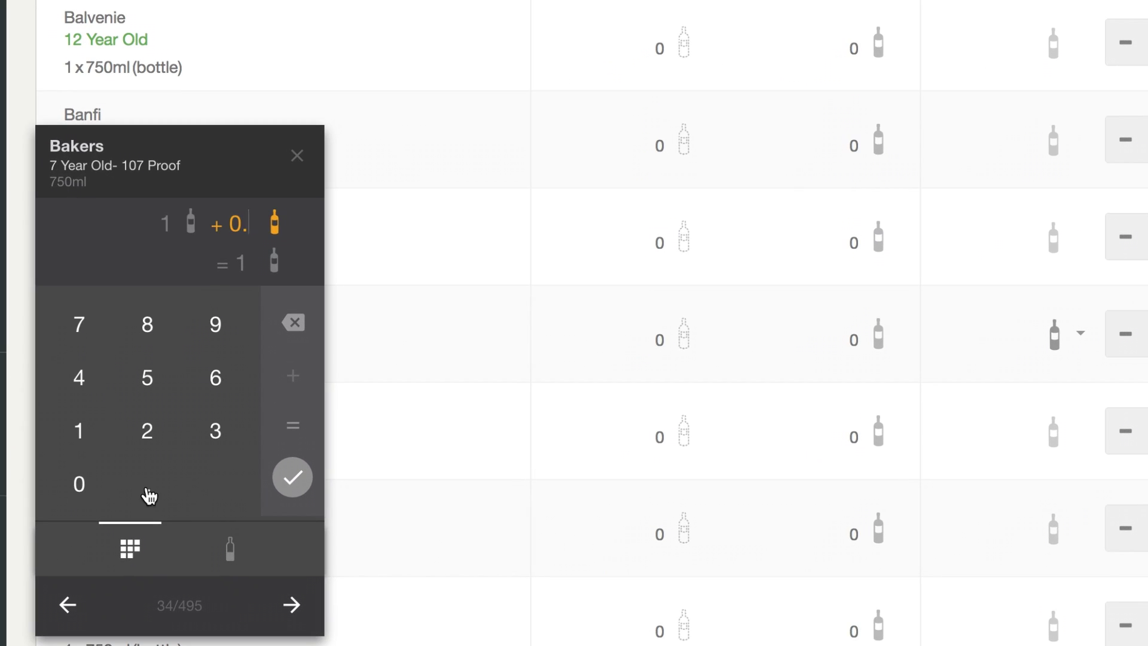
# Save the count of 1 bottle of Bakers 7 Year Old and advance to Balvenie 12 Year Old
pyautogui.click(292, 605)
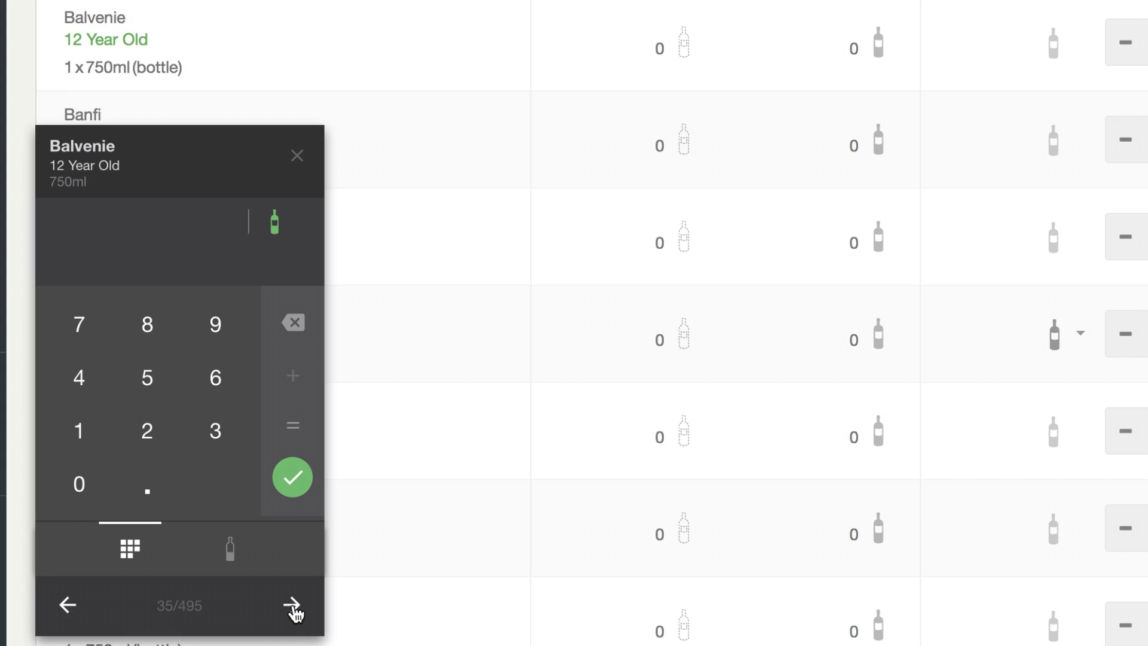
pyautogui.click(230, 547)
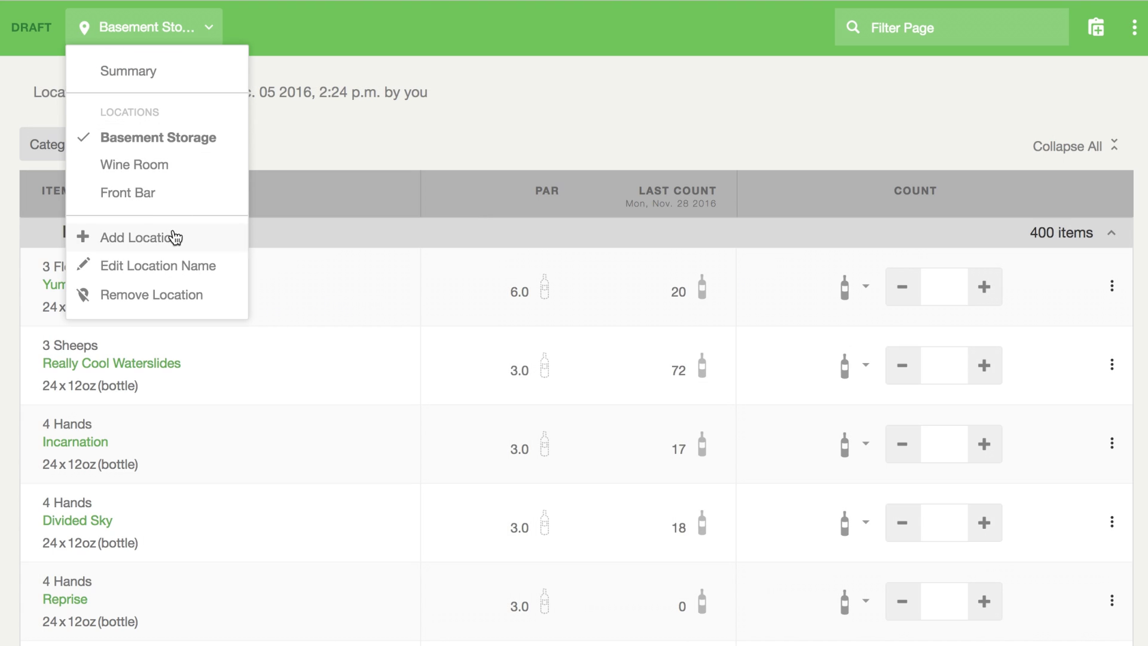
# Add an inventory location named Patio Deck and set its items to Custom Sorting
pyautogui.click(139, 237)
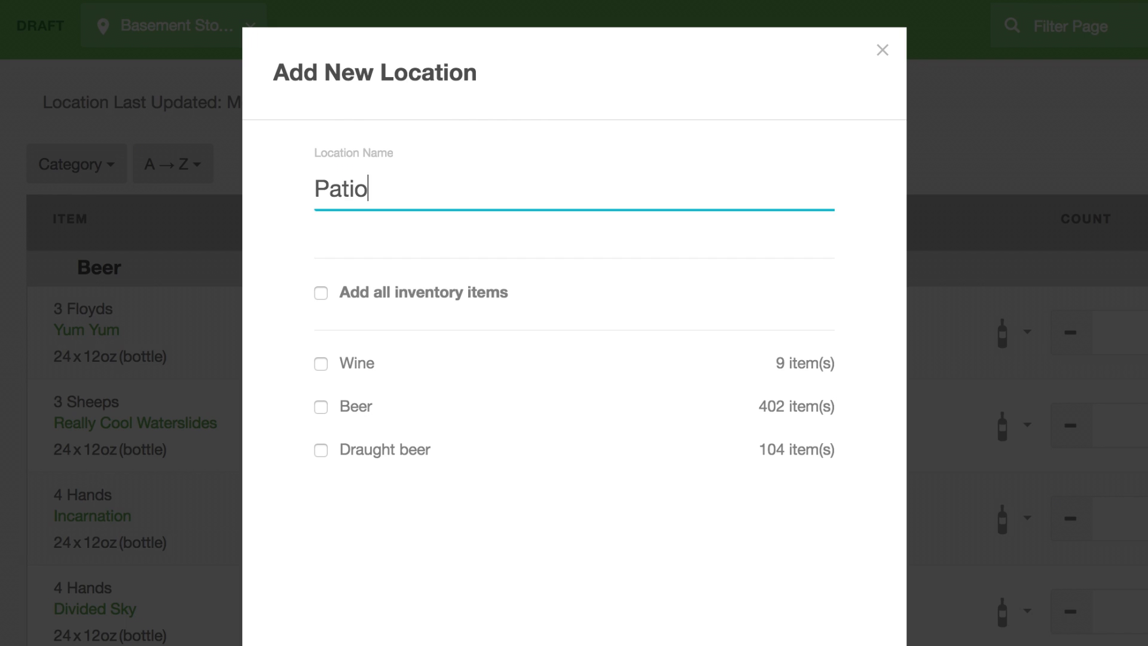
pyautogui.write('Deck')
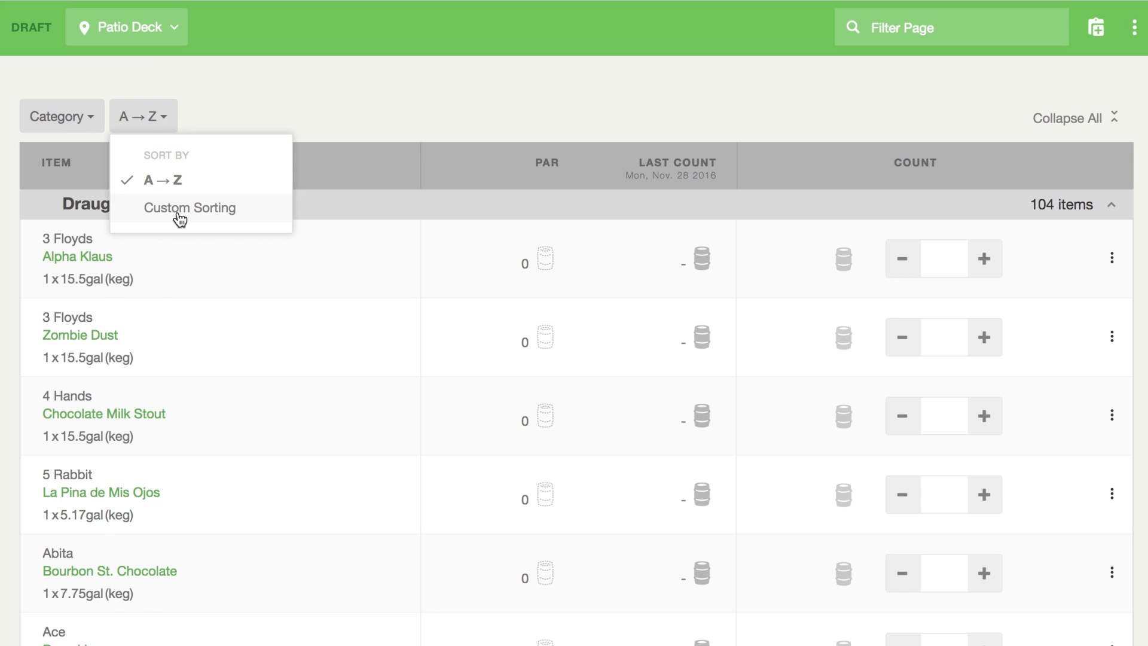
pyautogui.click(189, 207)
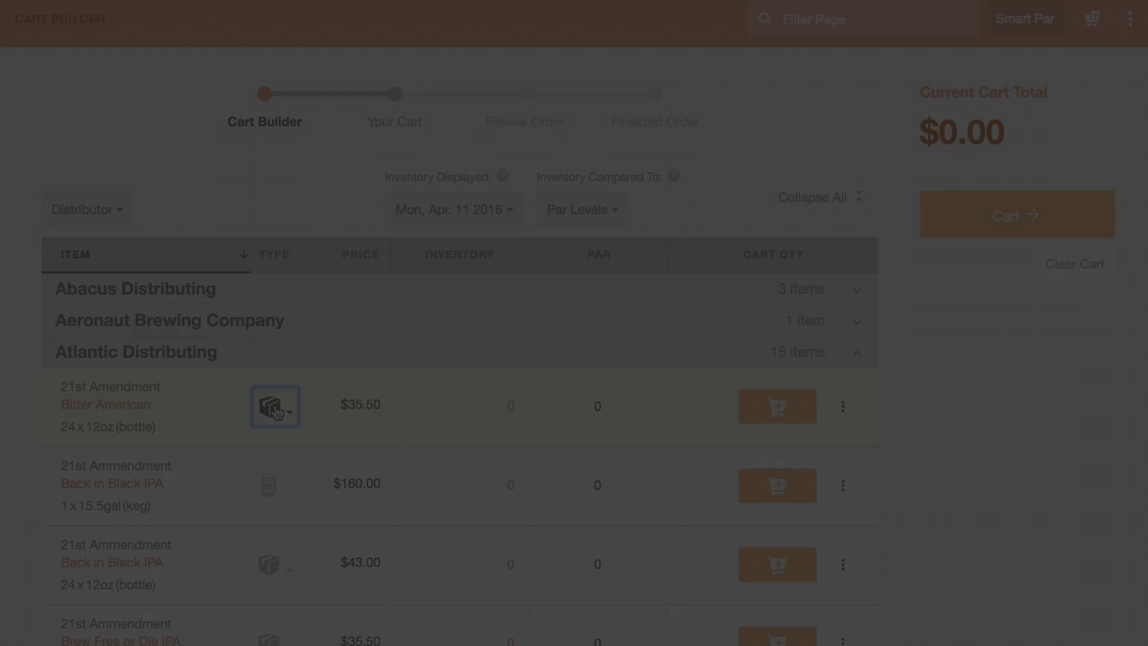
# Add Bitter American and remaining quantities to reach $9,316.07, then proceed to the cart
pyautogui.click(776, 405)
pyautogui.write('2')
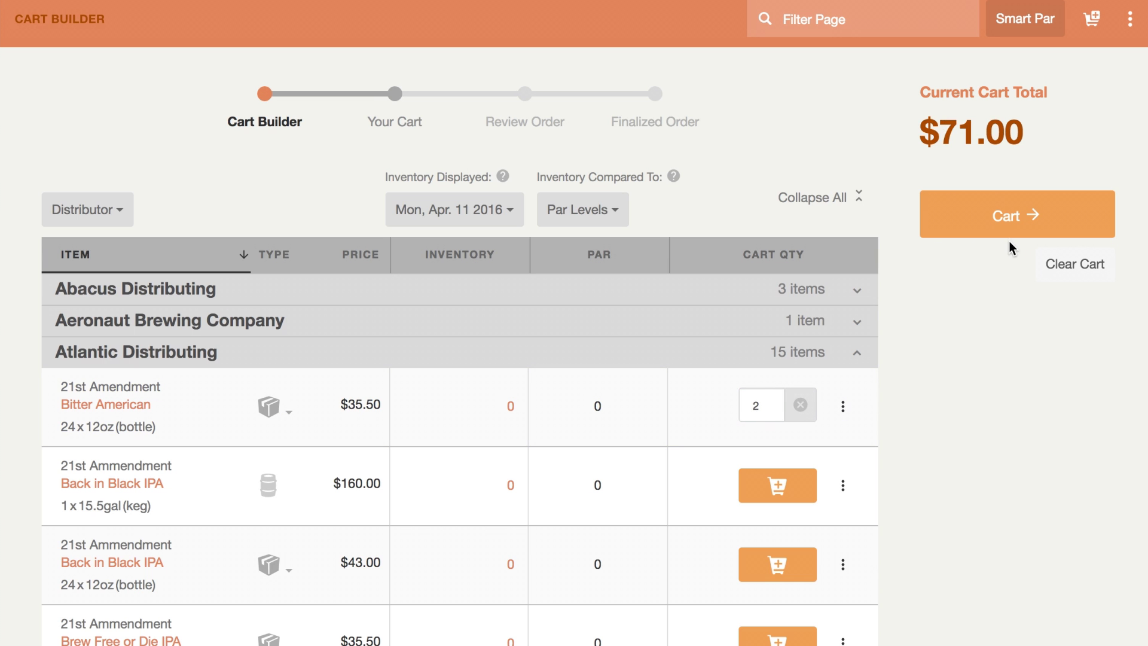
pyautogui.click(811, 197)
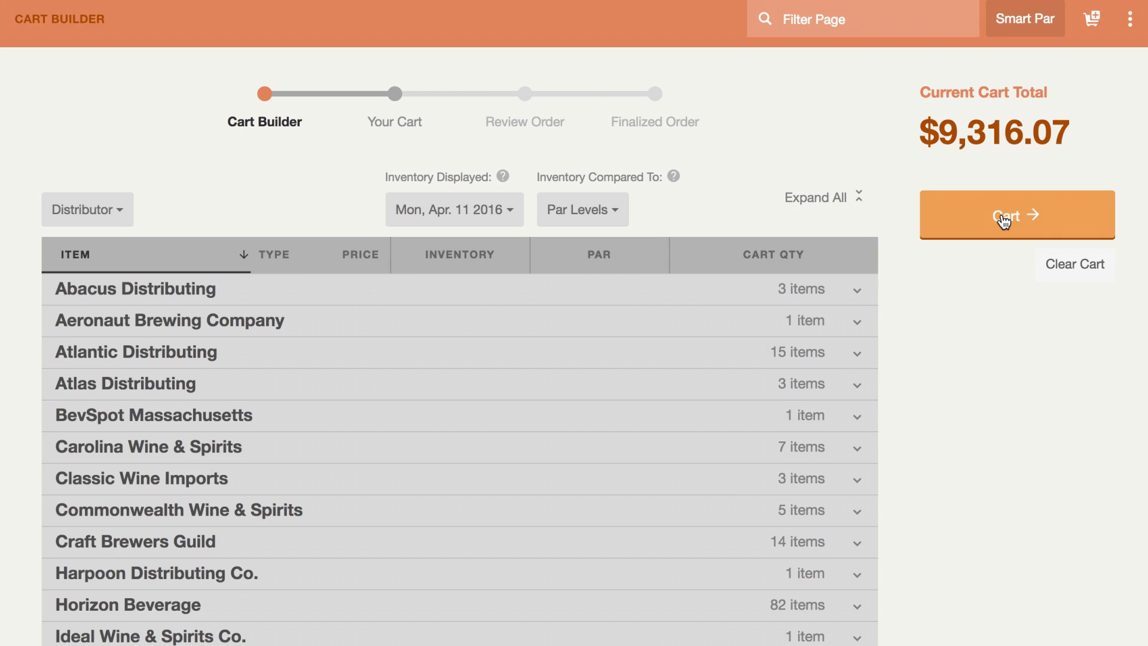
pyautogui.click(1015, 214)
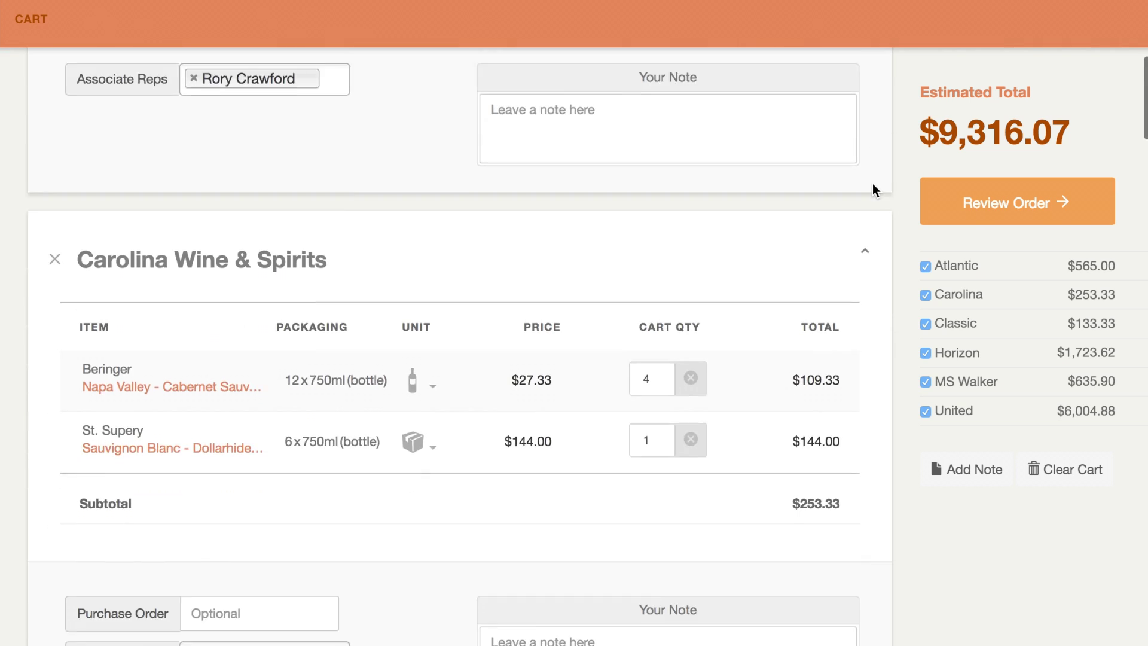
# Write the distributor a note about kegs to pick up and a tap handle for Back in Black
pyautogui.scroll(-3)
pyautogui.write('Hey Rory, we have two')
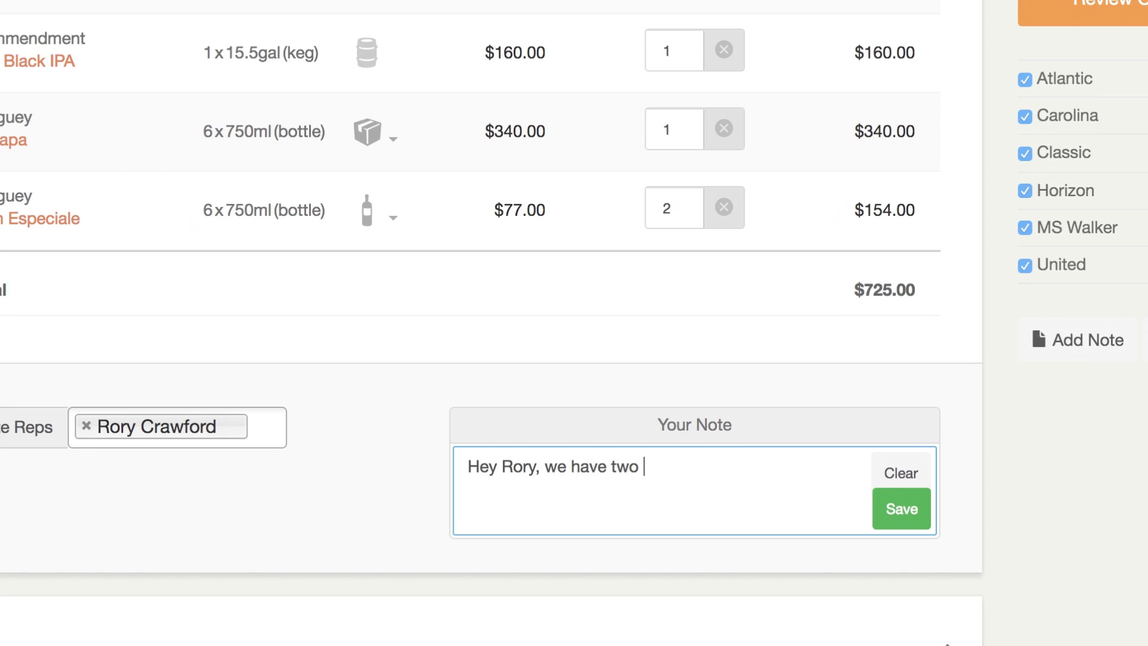
pyautogui.write('kegs to pickup from last week. Also,')
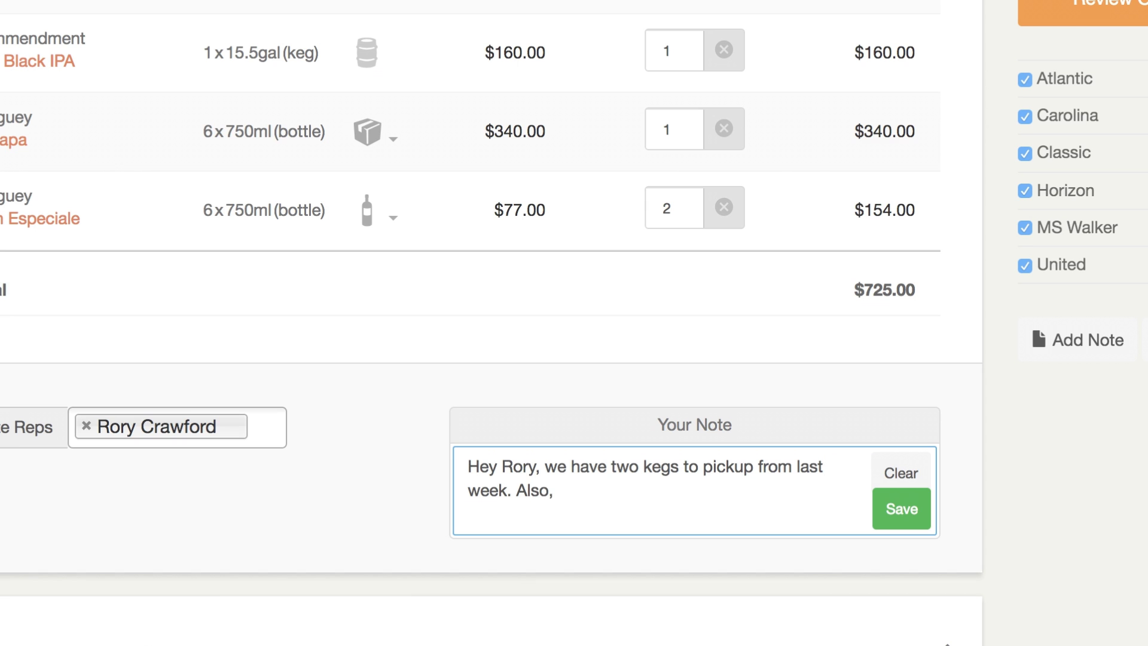
pyautogui.write('can we get a tap handle for the Back in Blac')
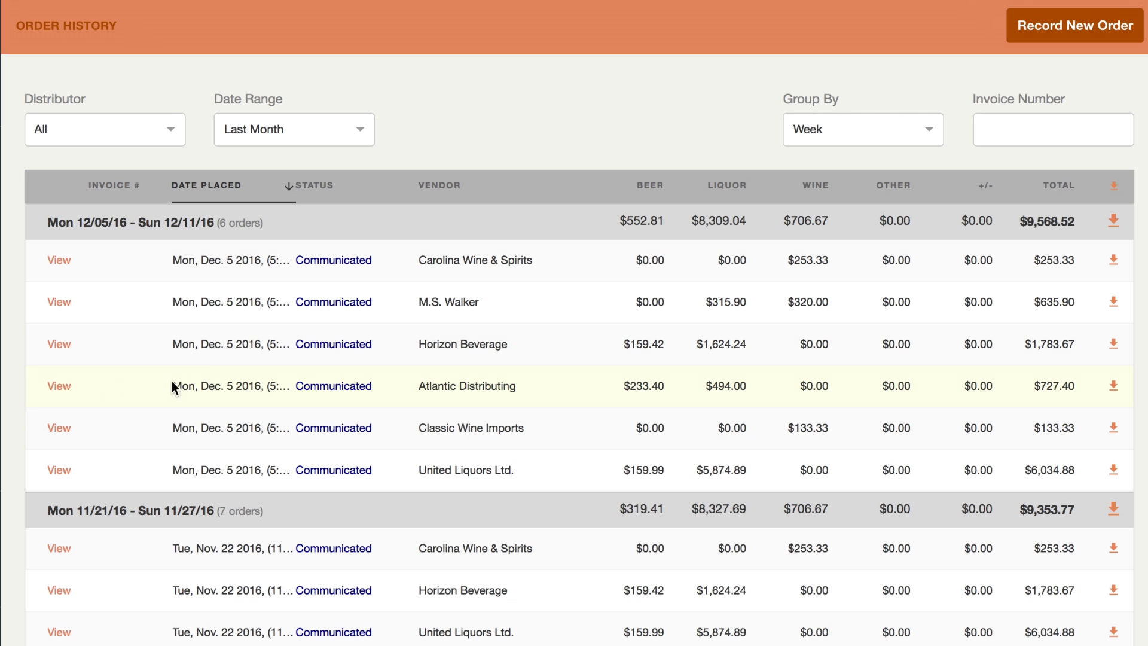
# View the Atlantic Distributing order detail with its note, items and $727.40 total
pyautogui.click(58, 386)
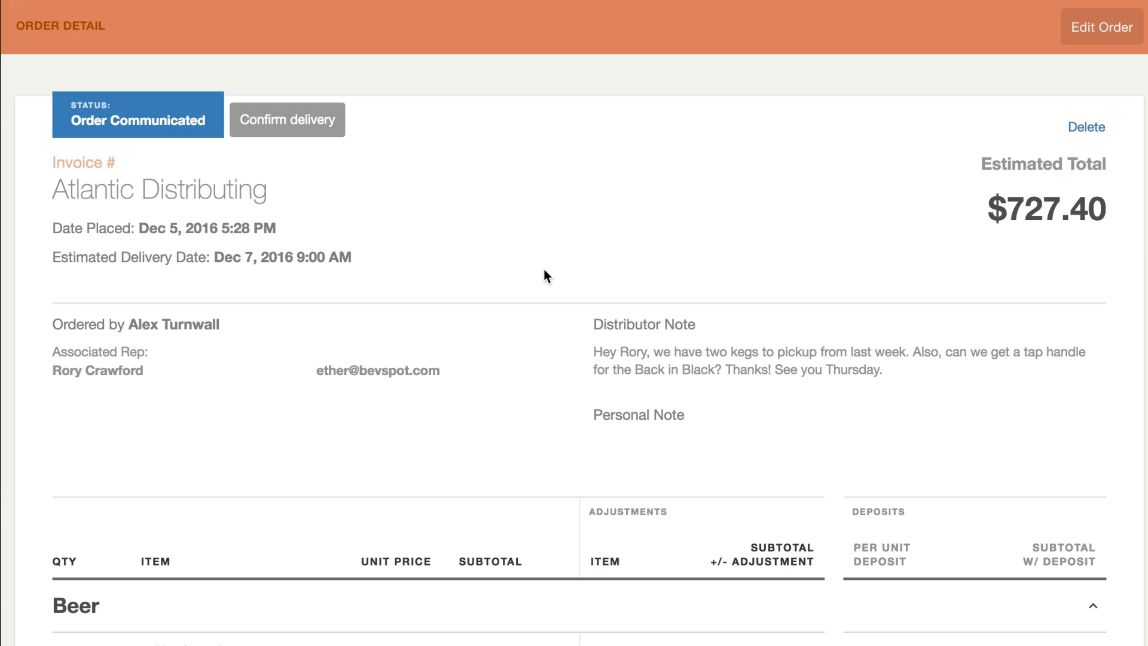
pyautogui.scroll(-3)
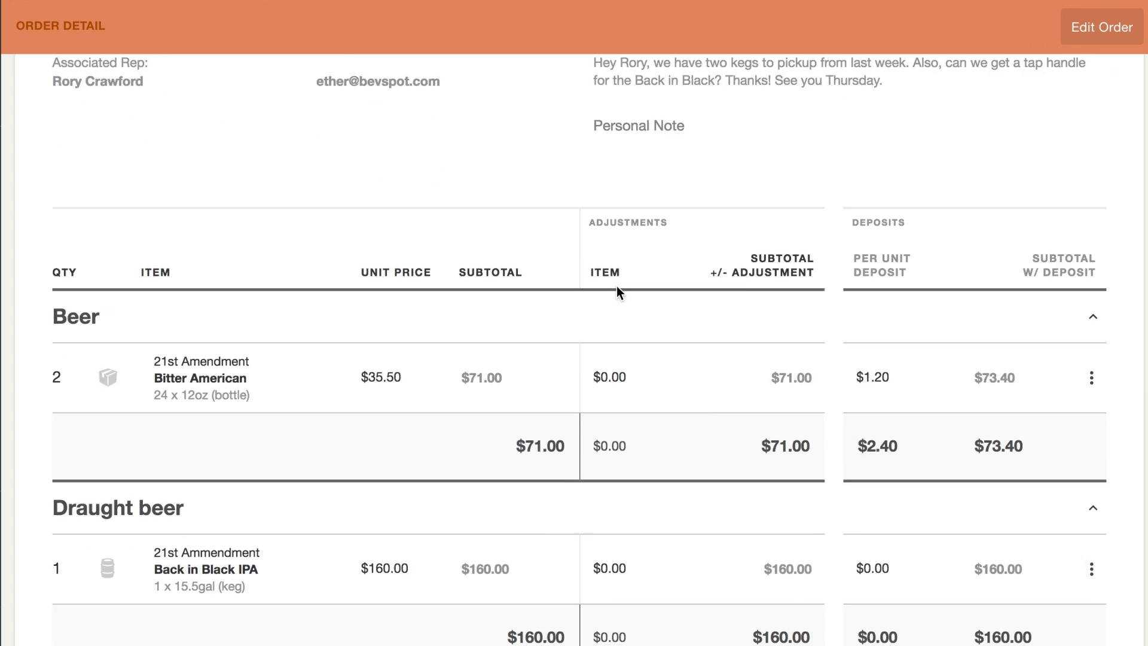
pyautogui.scroll(-3)
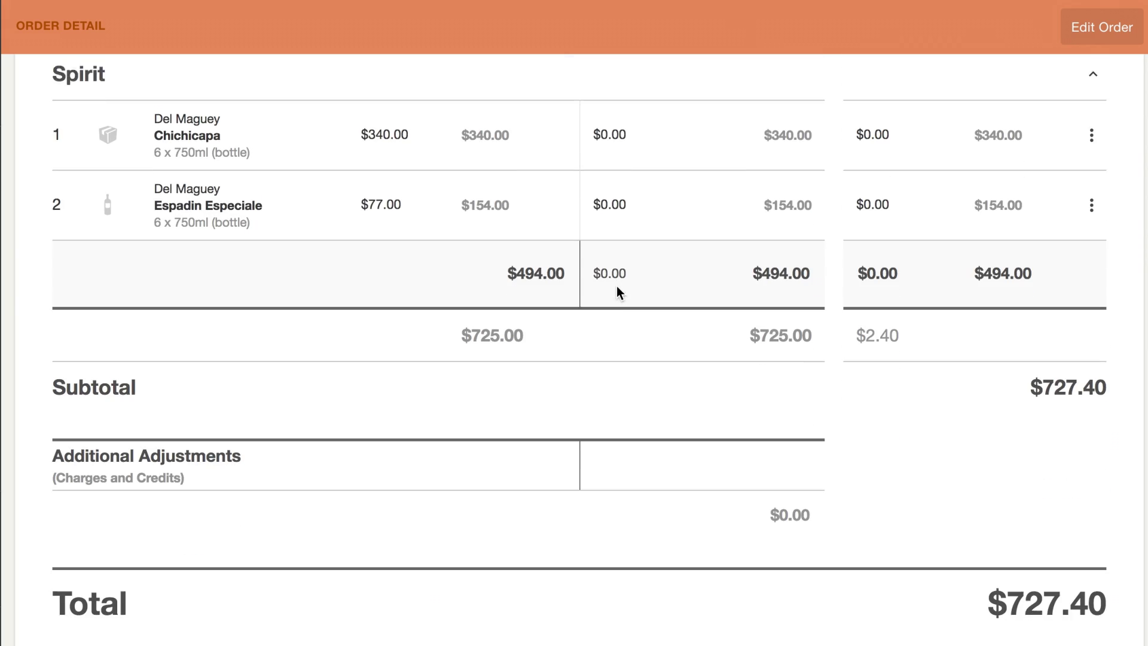
pyautogui.scroll(3)
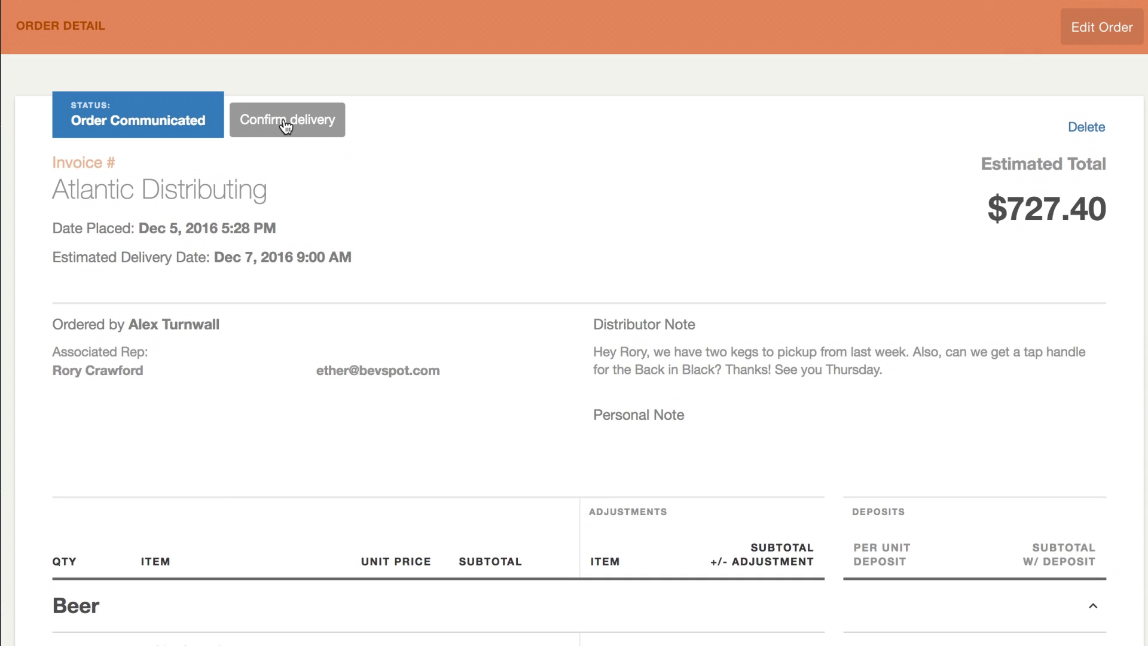
# Confirm the Atlantic Distributing order as delivered on 12/07/16 at 9:00 AM
pyautogui.click(287, 119)
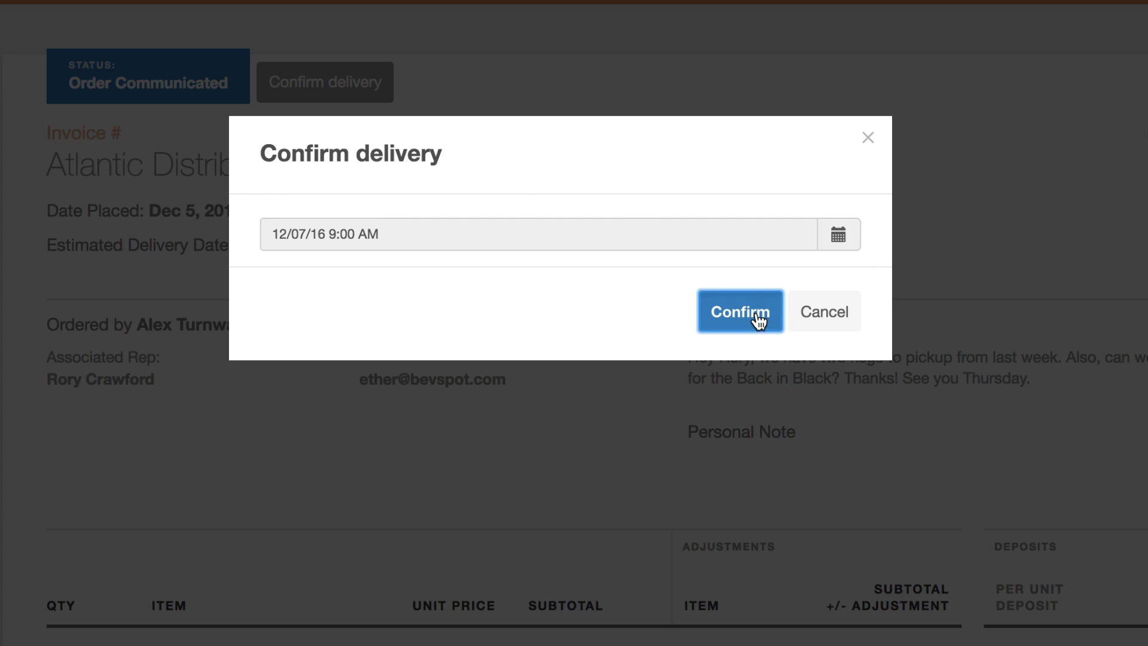
pyautogui.click(739, 310)
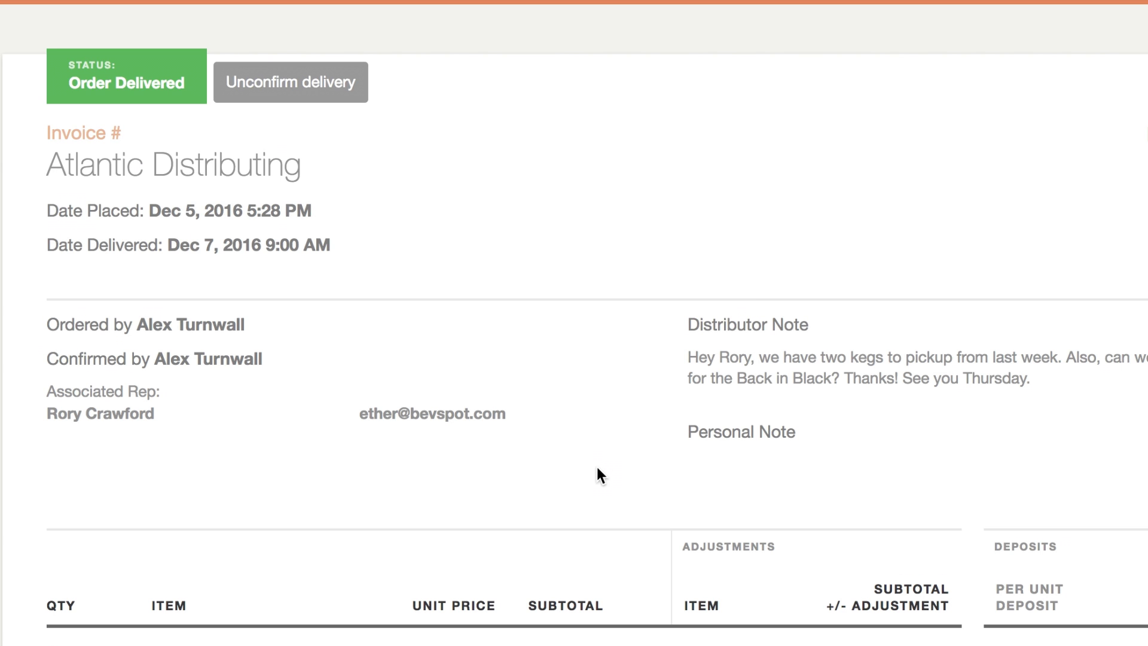
pyautogui.scroll(-3)
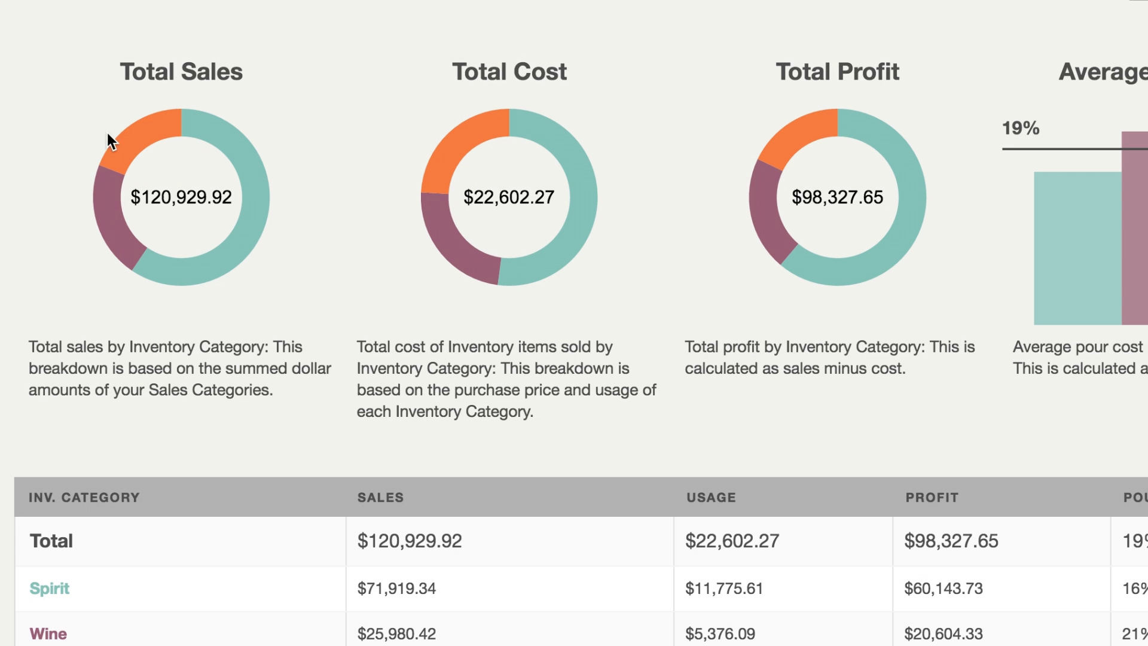
pyautogui.moveTo(135, 245)
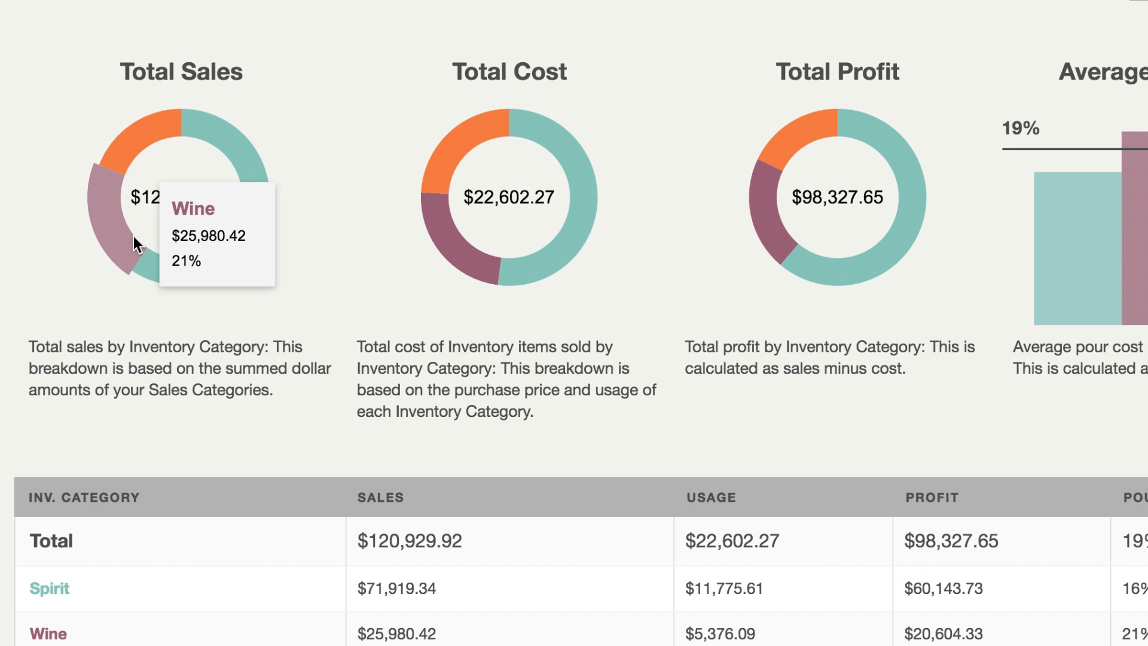
# Scroll across the sales report's category charts of sales, cost, profit and pour cost
pyautogui.hscroll(3)
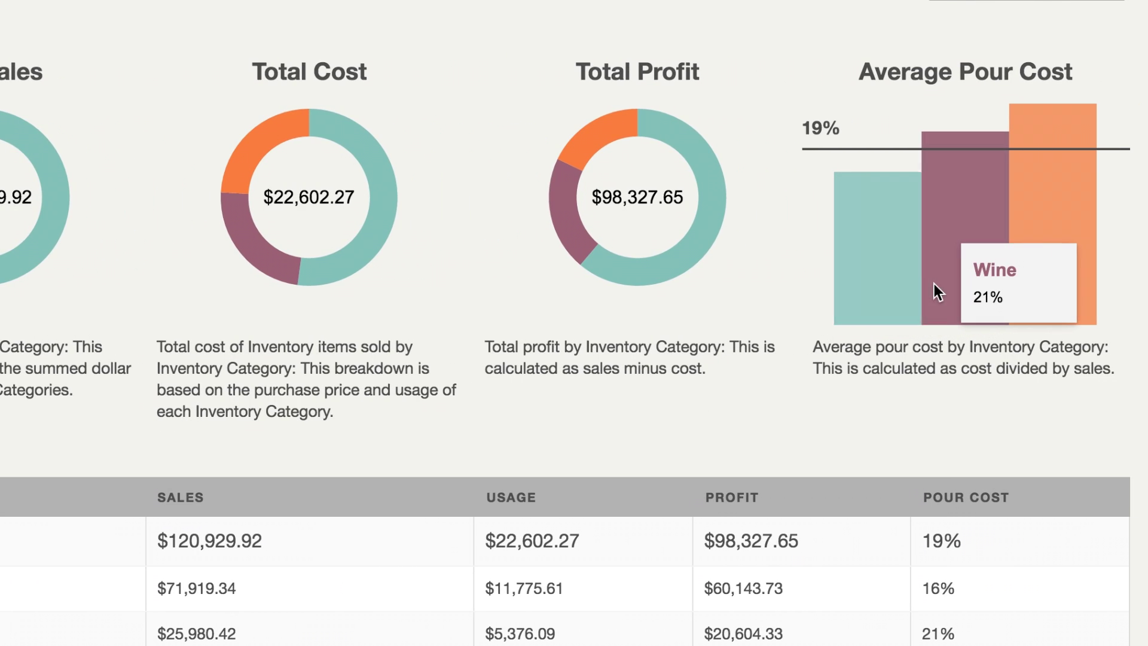
pyautogui.moveTo(1017, 288)
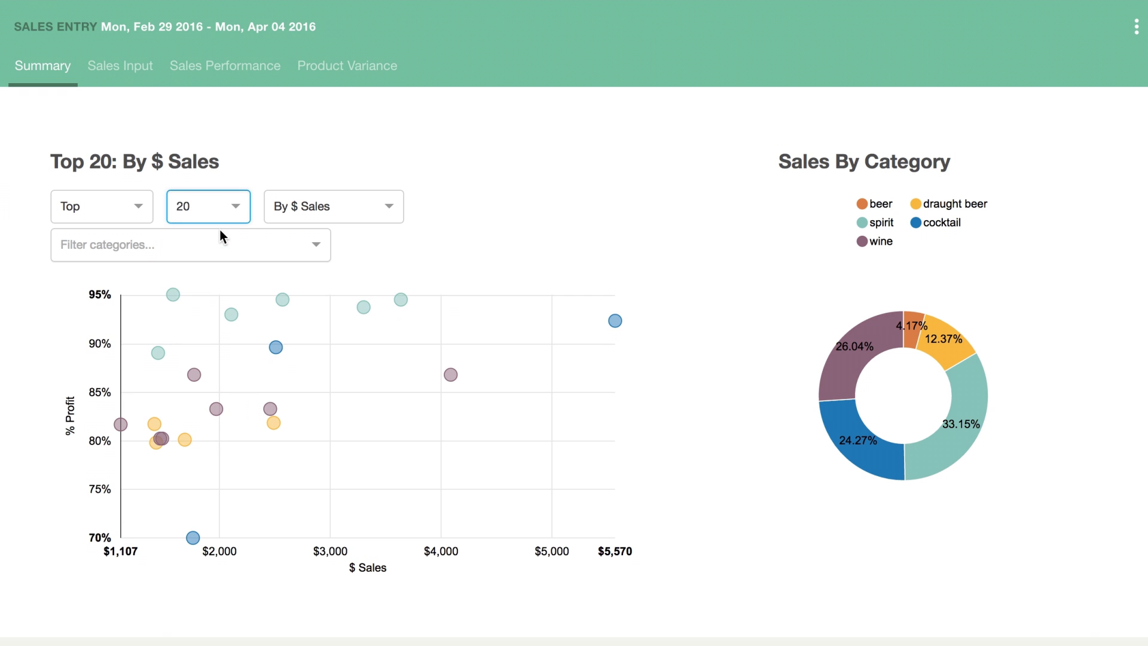
# Switch the Top 20 profit chart from By $ Sales to By Unit Sales
pyautogui.click(332, 206)
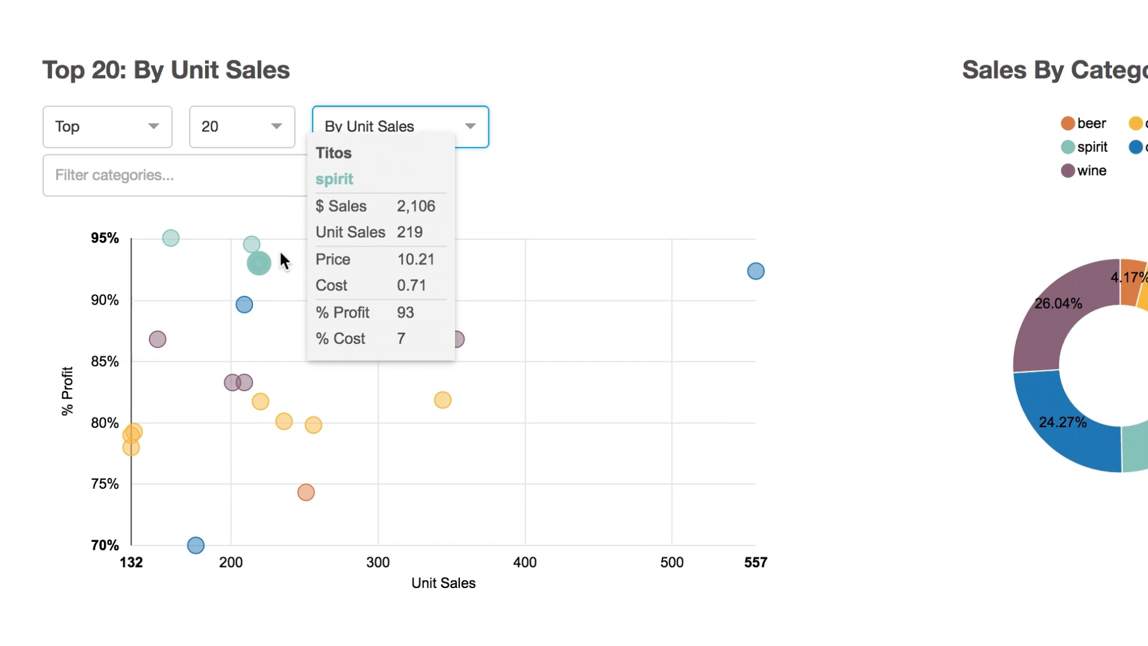
pyautogui.moveTo(530, 381)
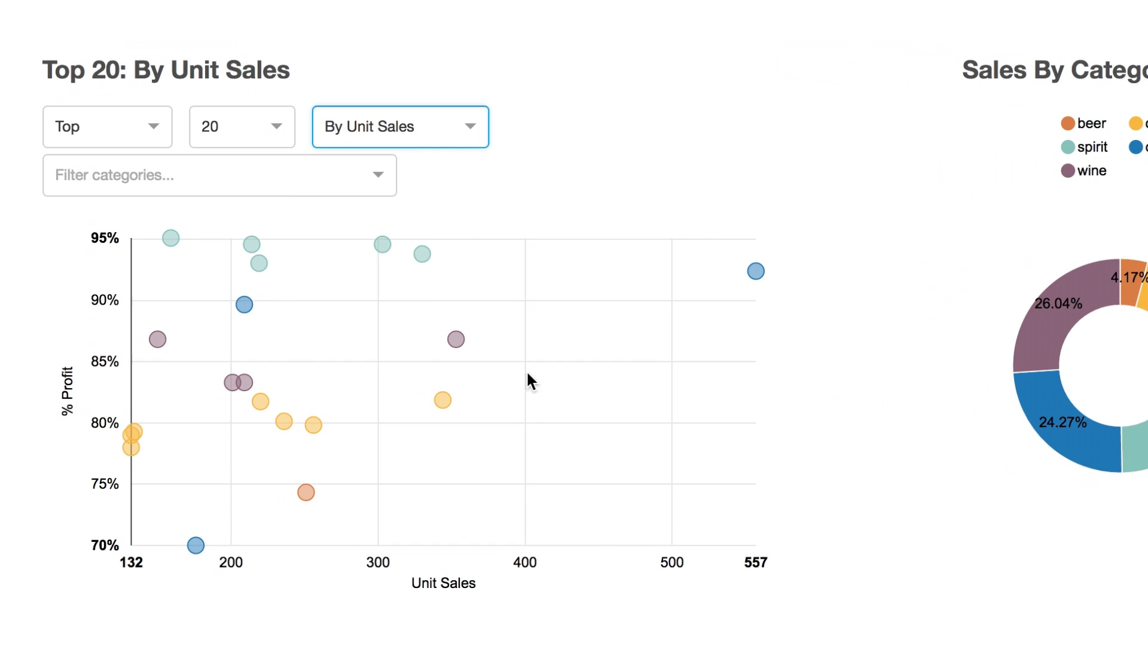
pyautogui.moveTo(305, 491)
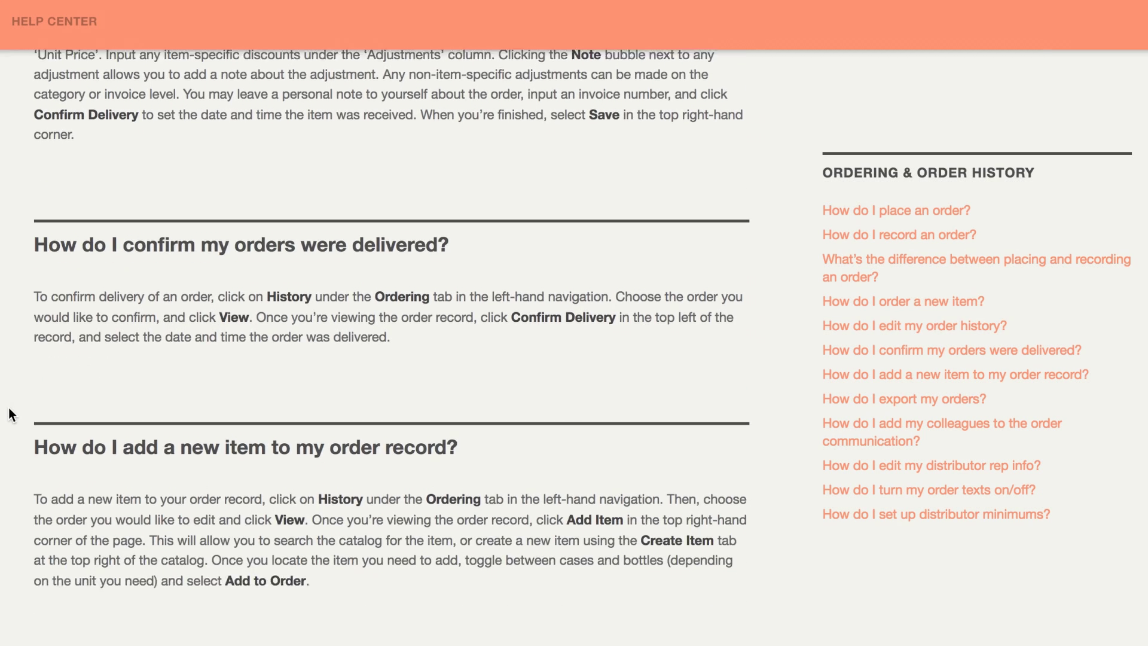
# Message BevSpot Support in the Help Center chat about trouble finding an item
pyautogui.scroll(-3)
pyautogui.write("Hi Maggie - I'm having to")
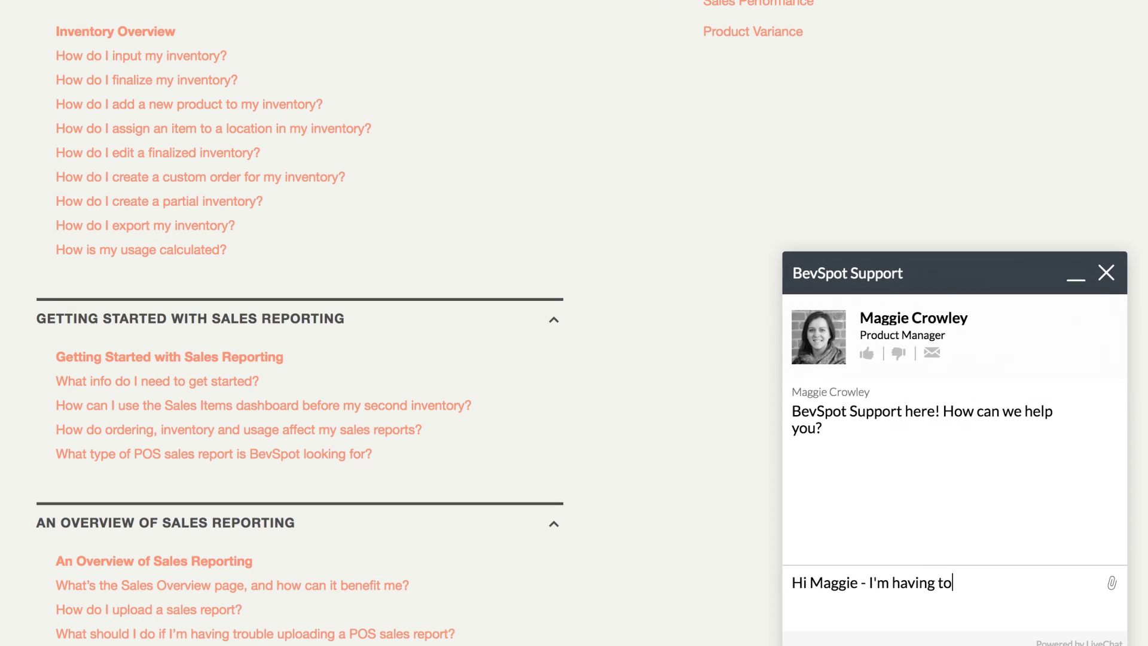
pyautogui.write('trouble finding an ite')
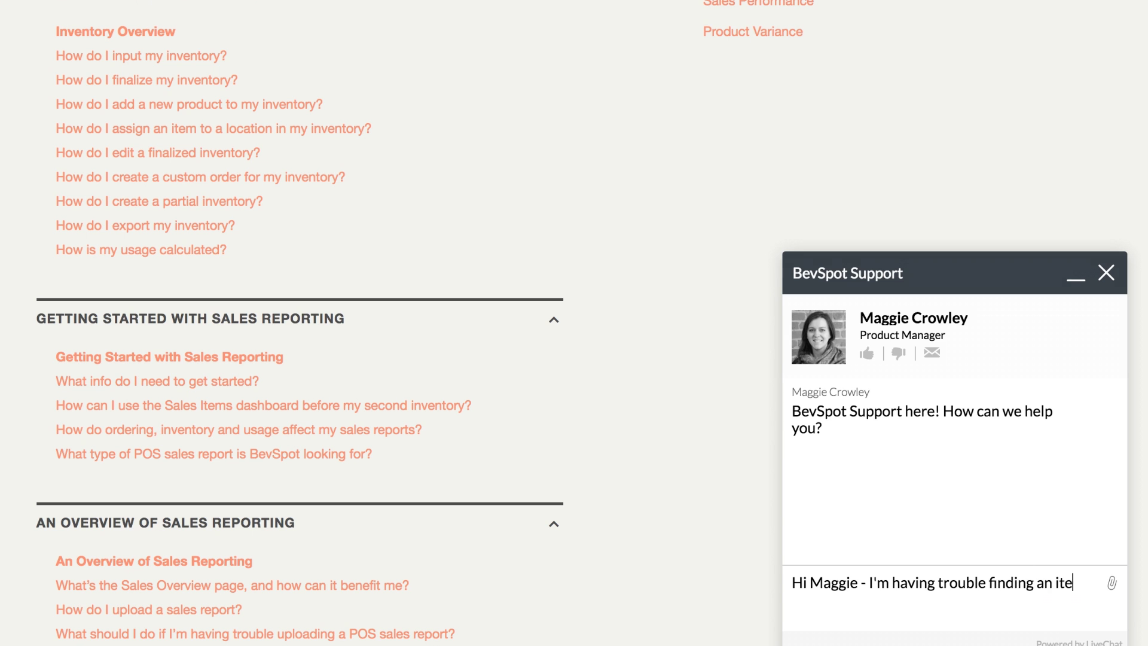